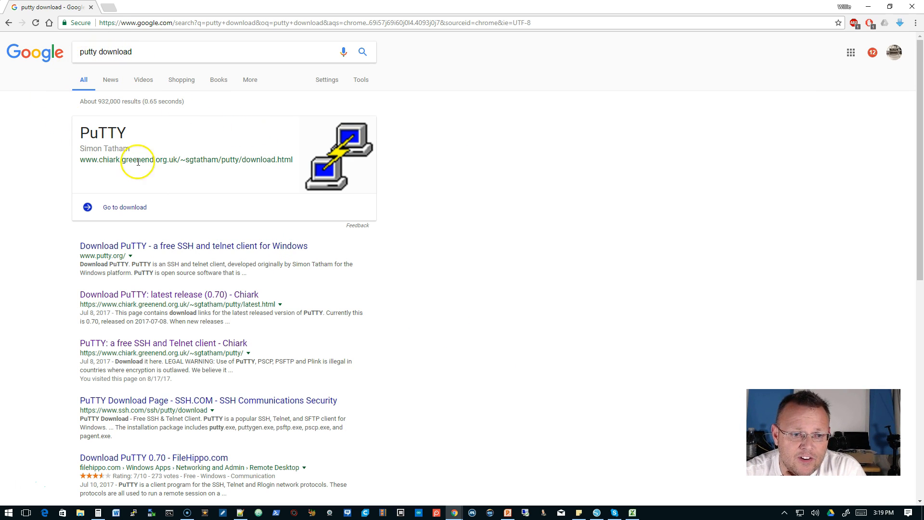
mouse_move(159, 286)
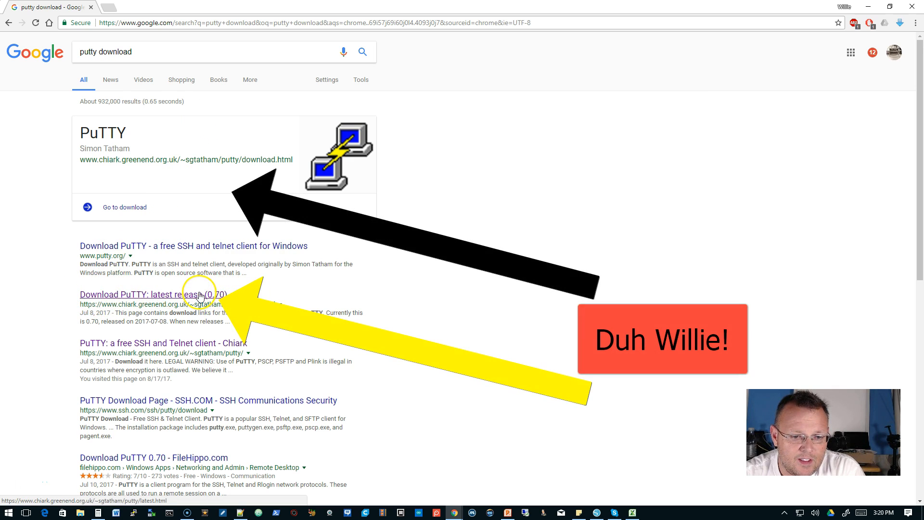
- Open the PuTTY latest release (0.70) page and scroll to the binary file downloads
left_click(153, 294)
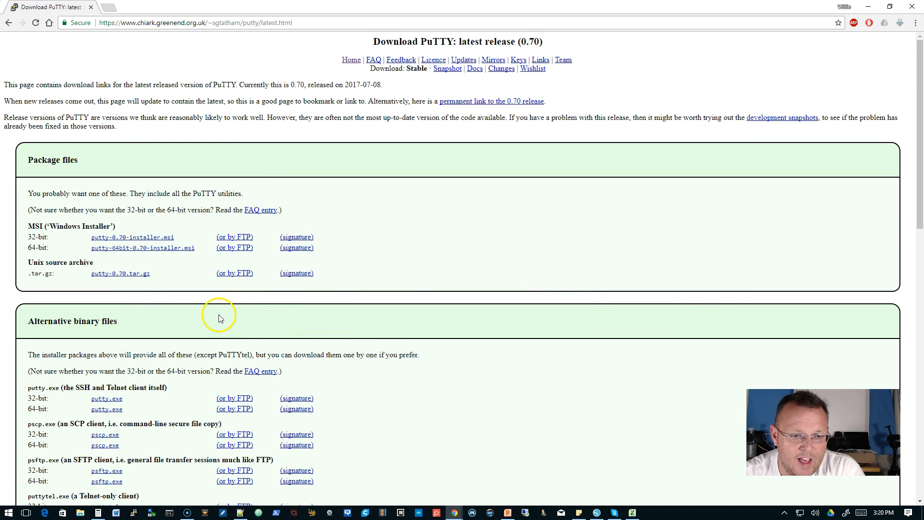
scroll("down", 3)
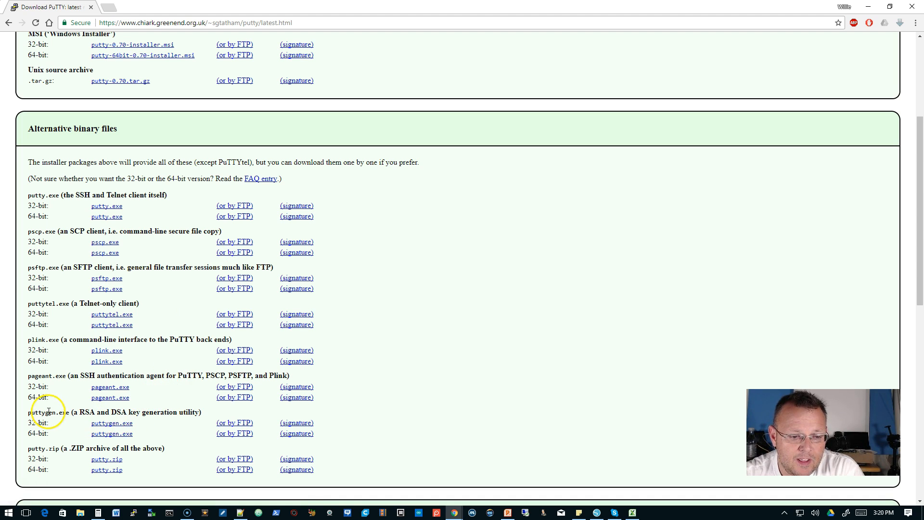
- Download the 64-bit puttygen.exe and run it past the security warning
left_click(111, 433)
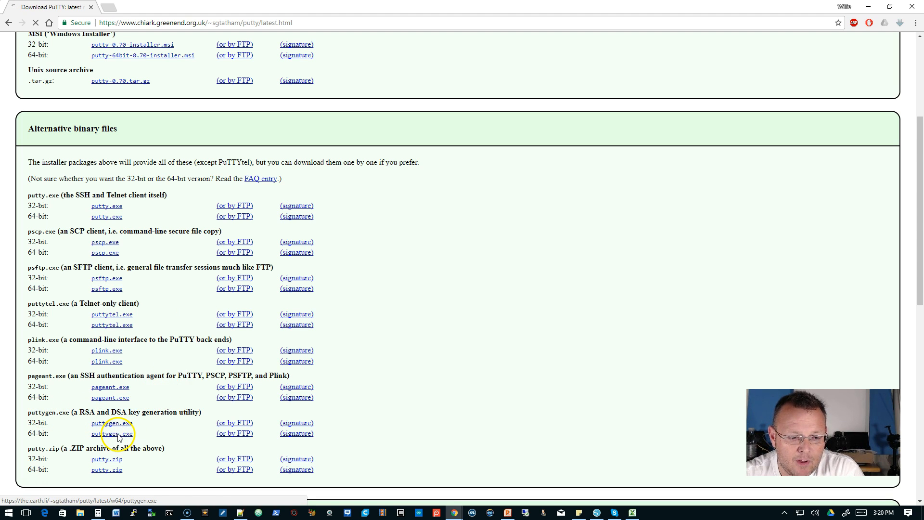
left_click(111, 434)
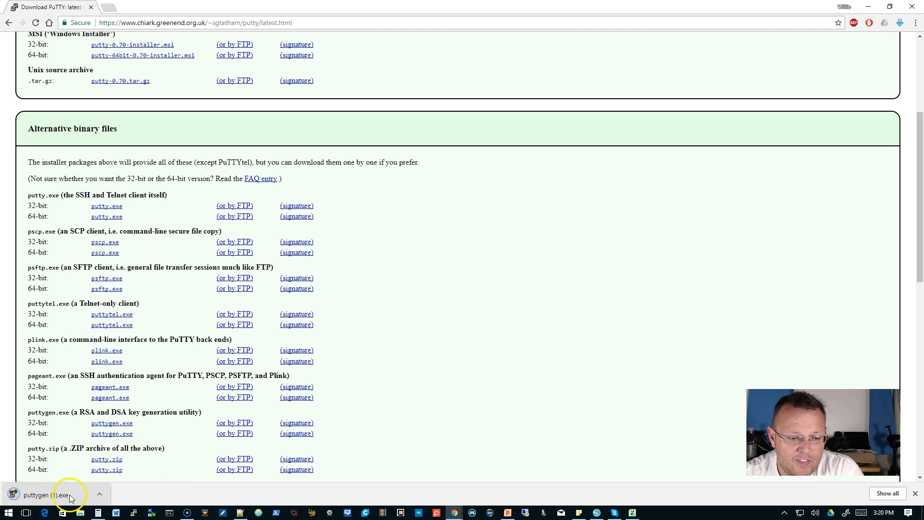
left_click(53, 494)
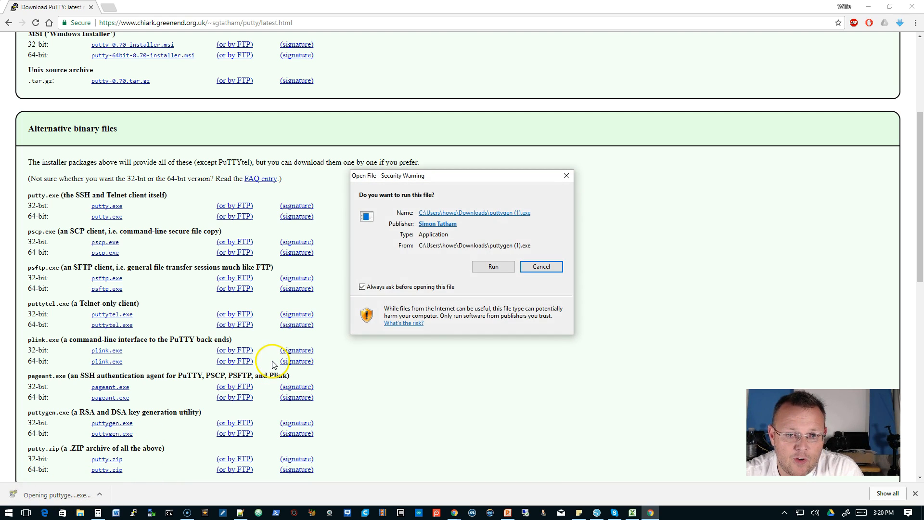
left_click(493, 266)
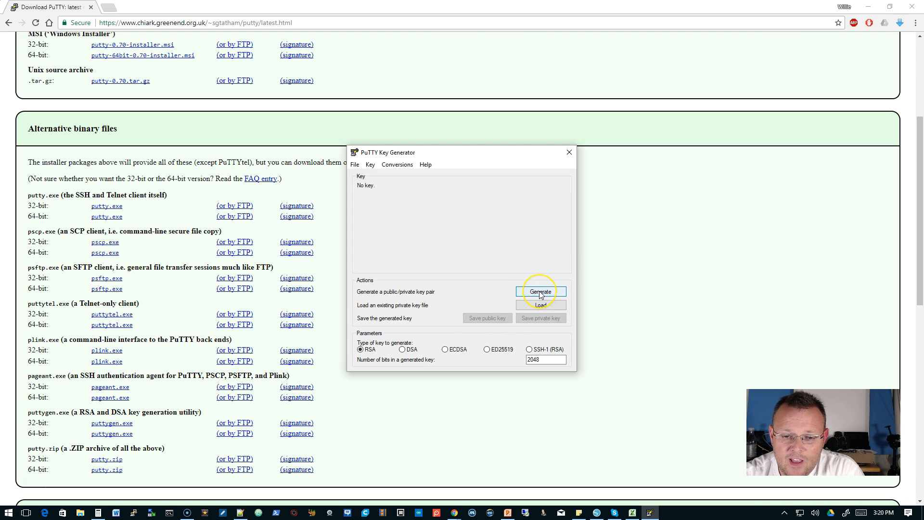
- Generate a 2048-bit RSA key pair by moving the mouse over the blank area
left_click(540, 291)
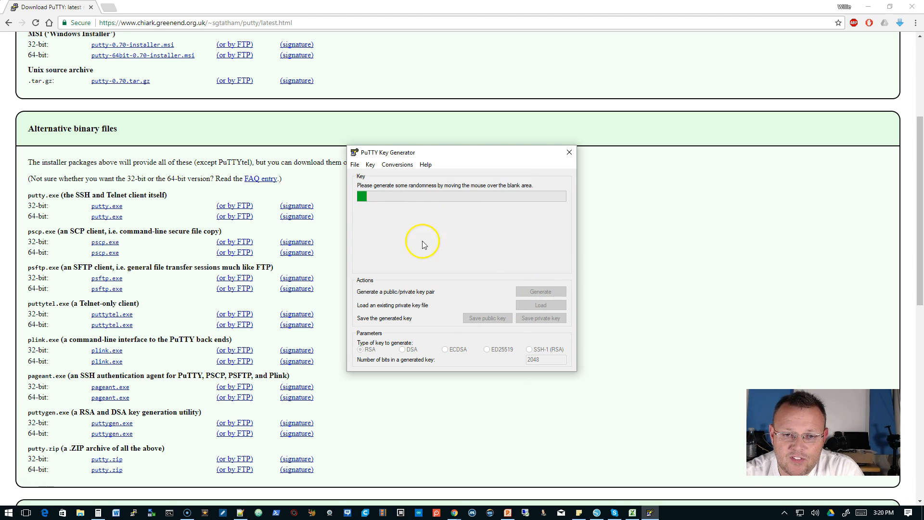
mouse_move(438, 253)
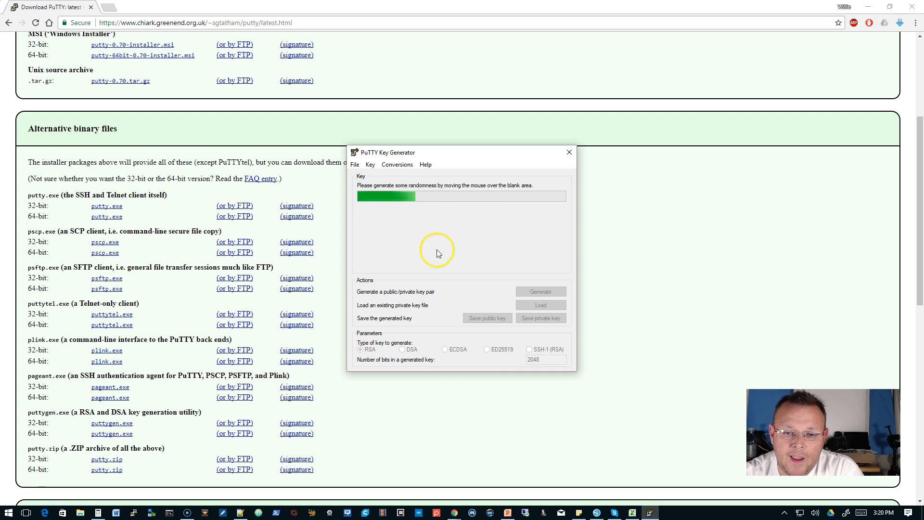
mouse_move(497, 233)
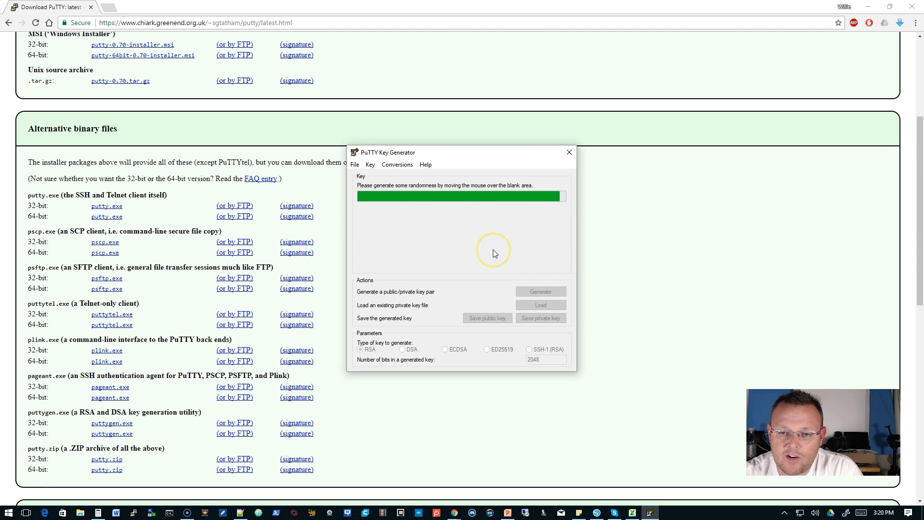
left_click(539, 291)
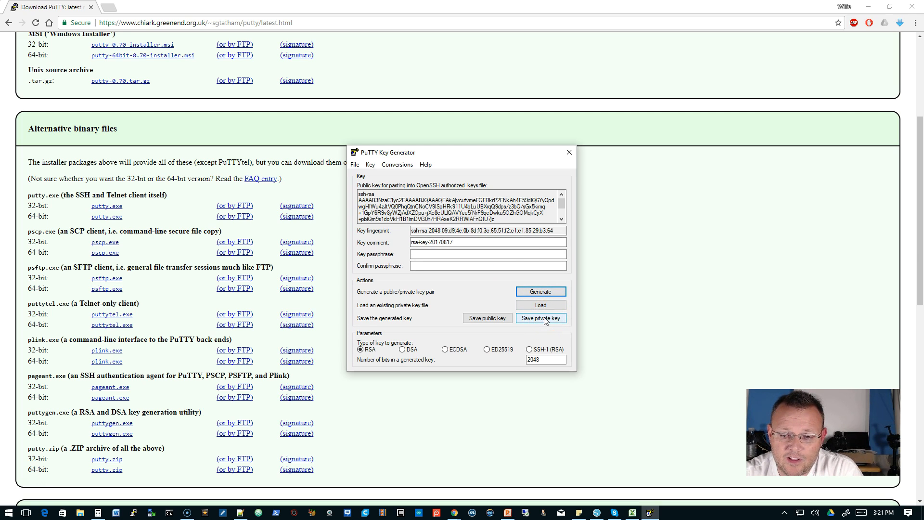
- Save the private key without a passphrase as 'router1' in Desktop\keys
left_click(540, 318)
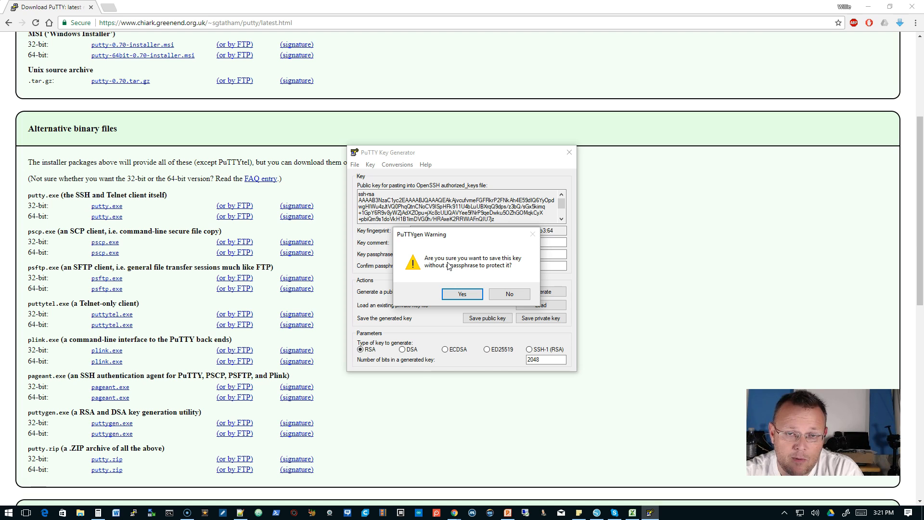
mouse_move(503, 270)
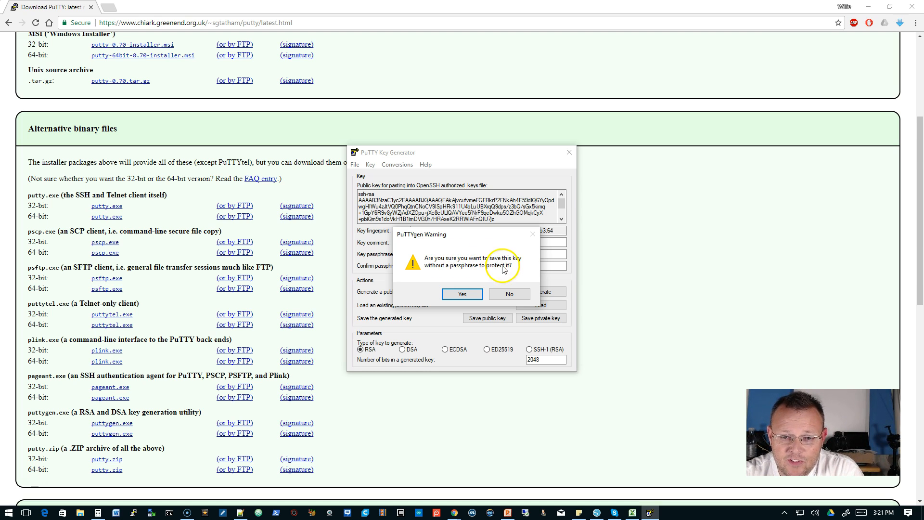
left_click(462, 294)
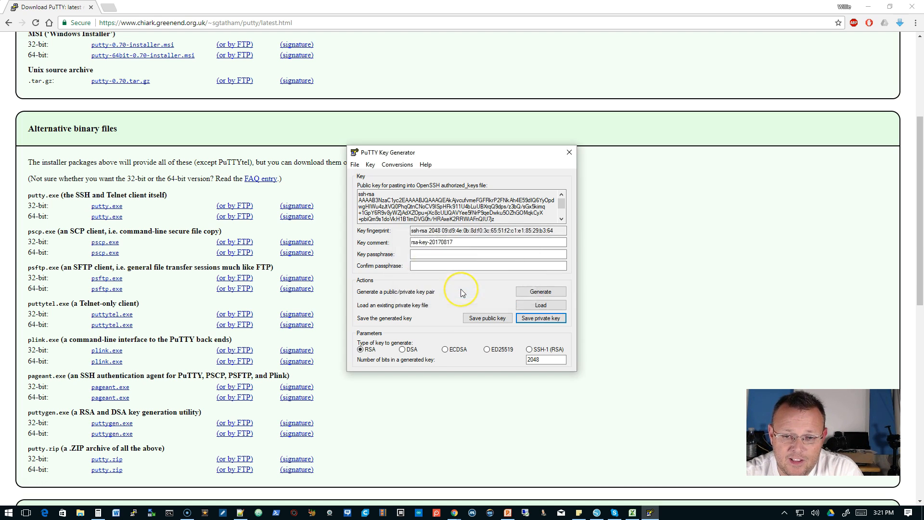
left_click(540, 318)
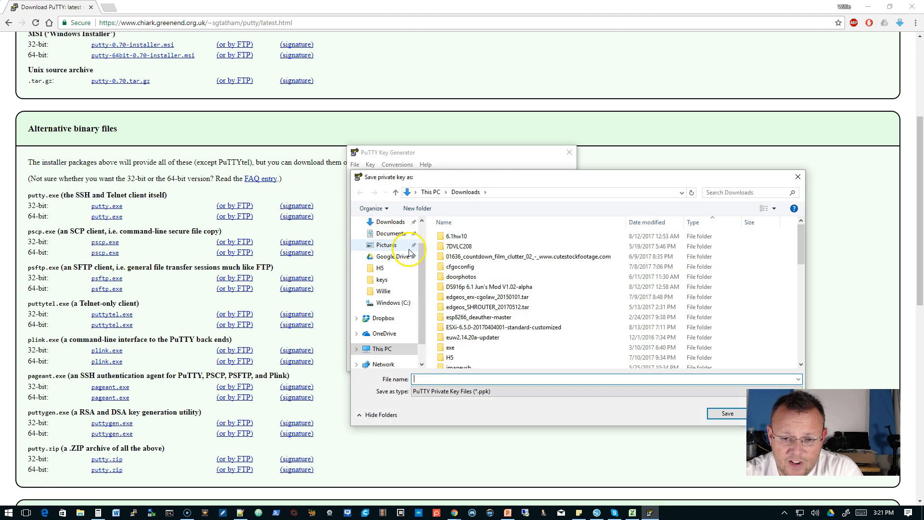
left_click(391, 233)
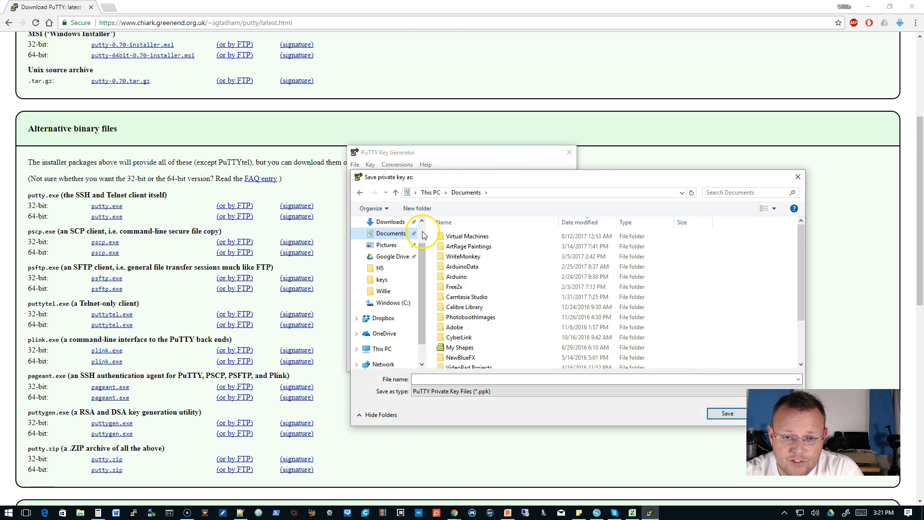
left_click(386, 241)
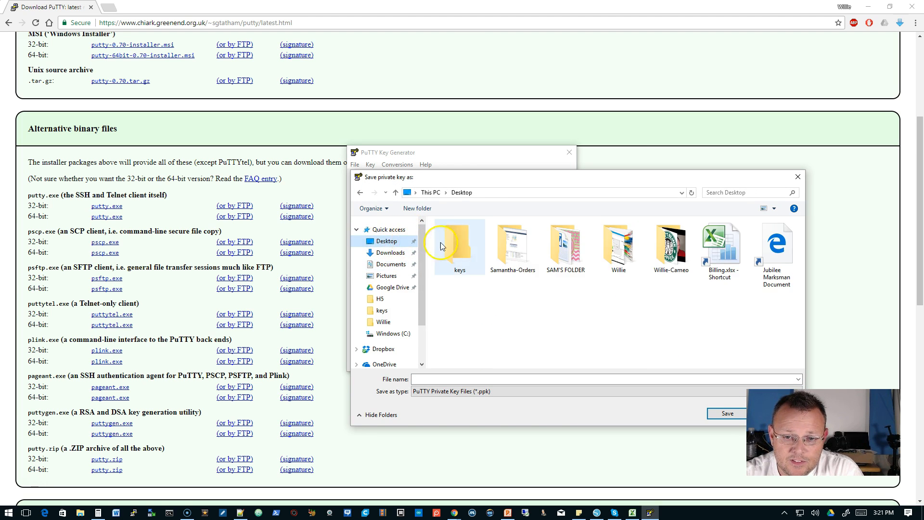
double_click(459, 242)
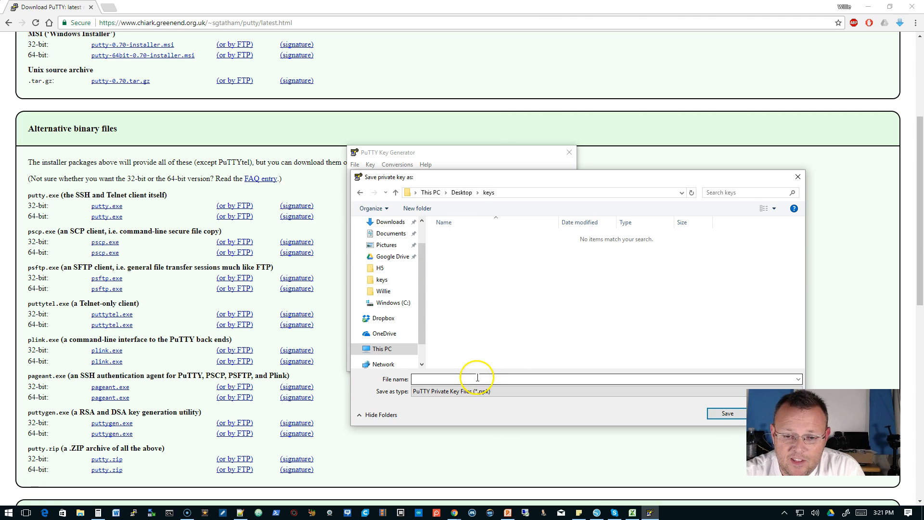
type("whowe-edge")
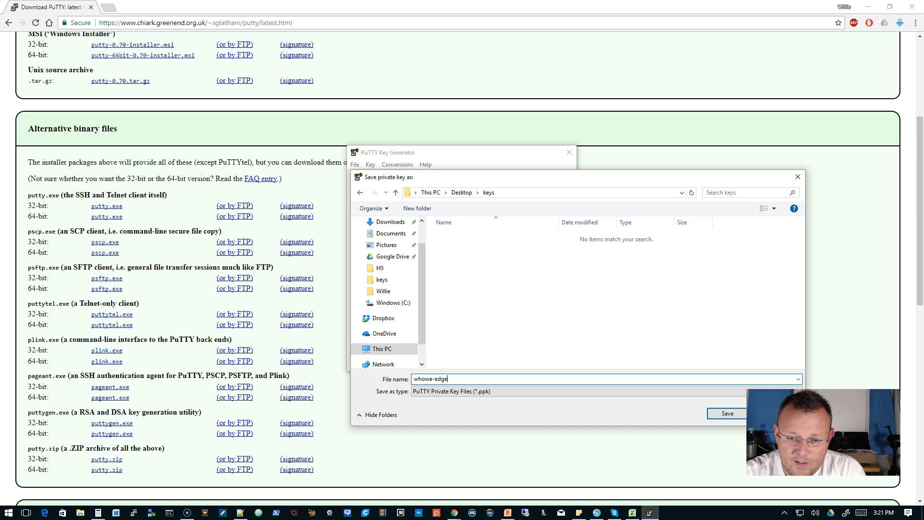
type("router1")
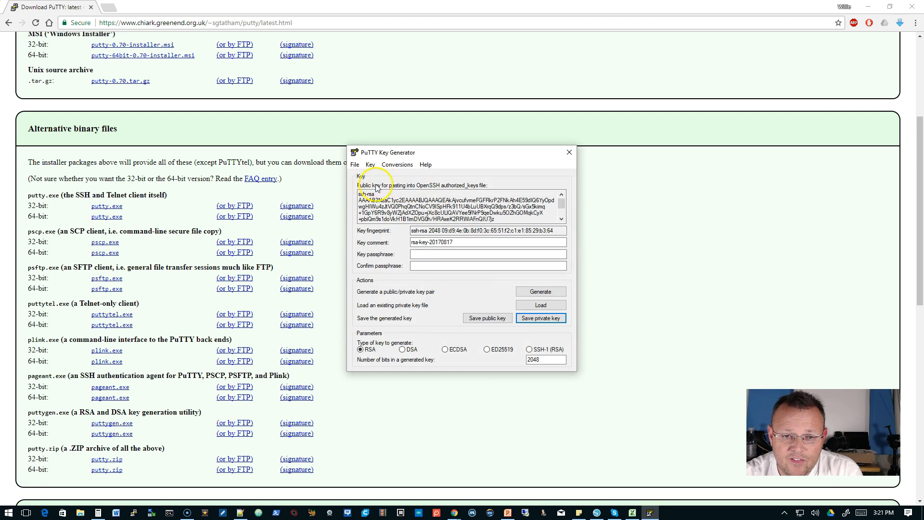
mouse_move(438, 190)
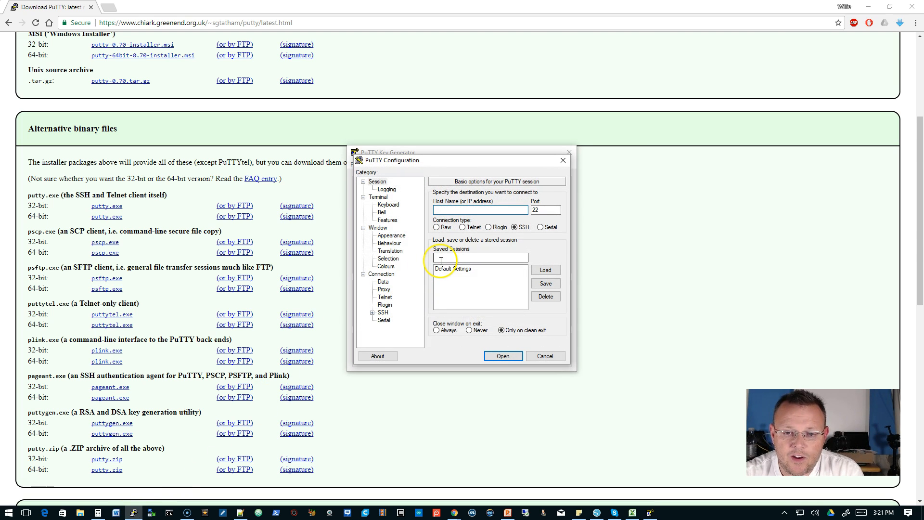
- Connect over SSH on port 22 to the router at 192.168.66.1
type("192.168.")
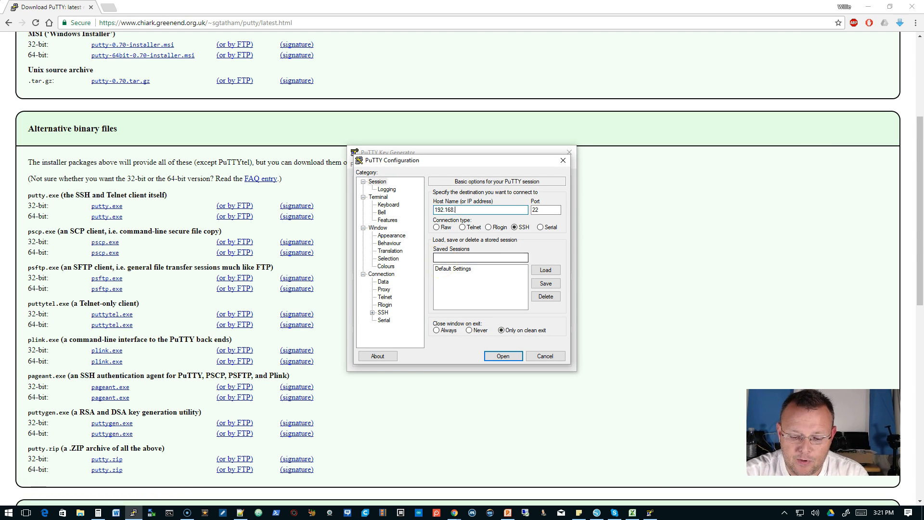
left_click(502, 355)
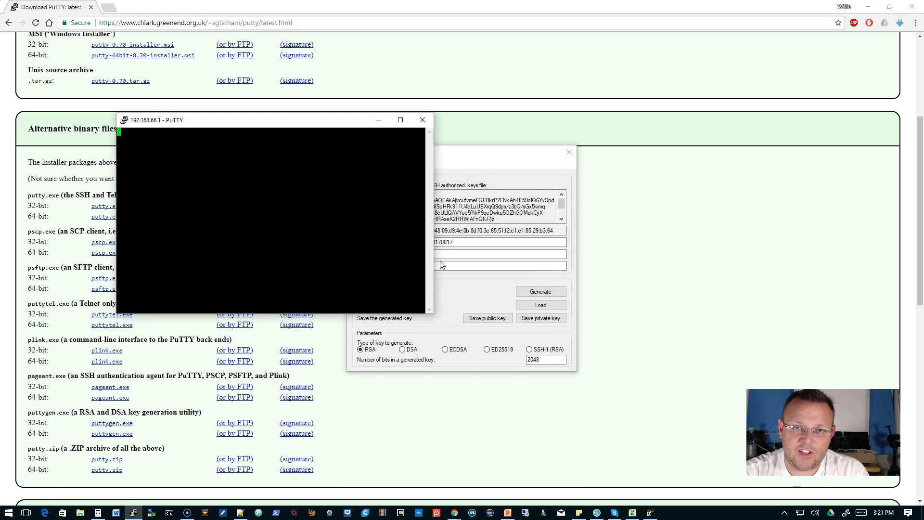
- Log in as whowe and list the .ssh folder to find authorized_keys
type("whowe")
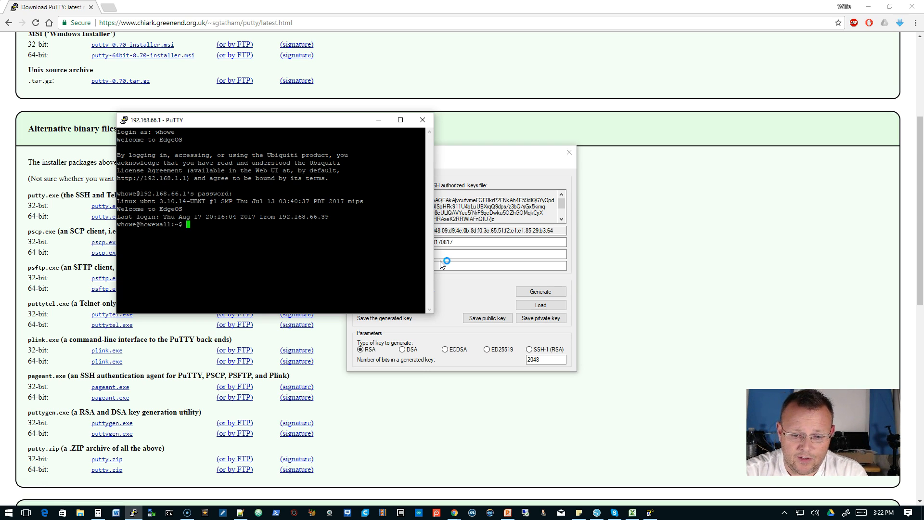
type("pwd")
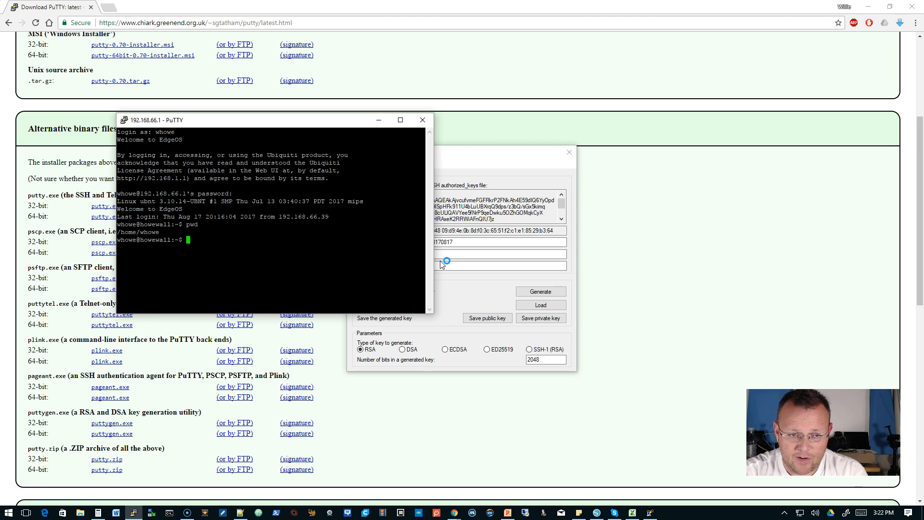
type("cd .ssh")
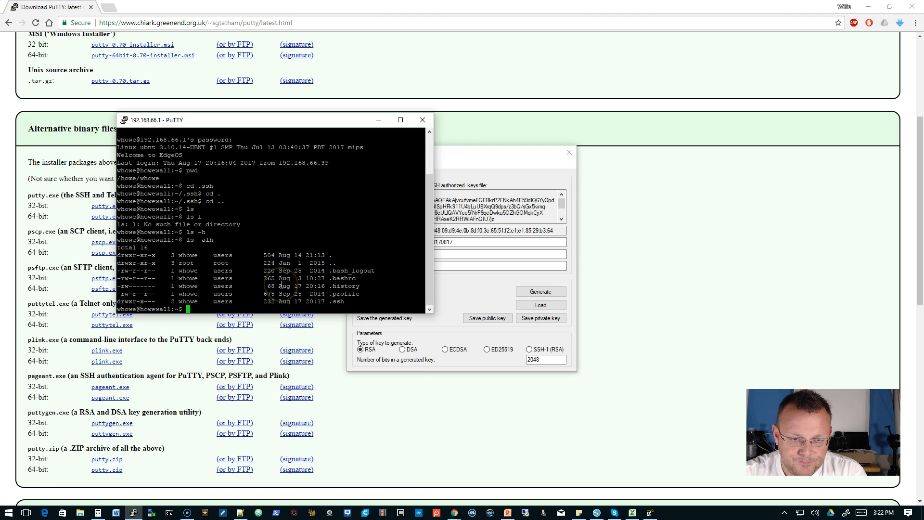
type("cd .ssh")
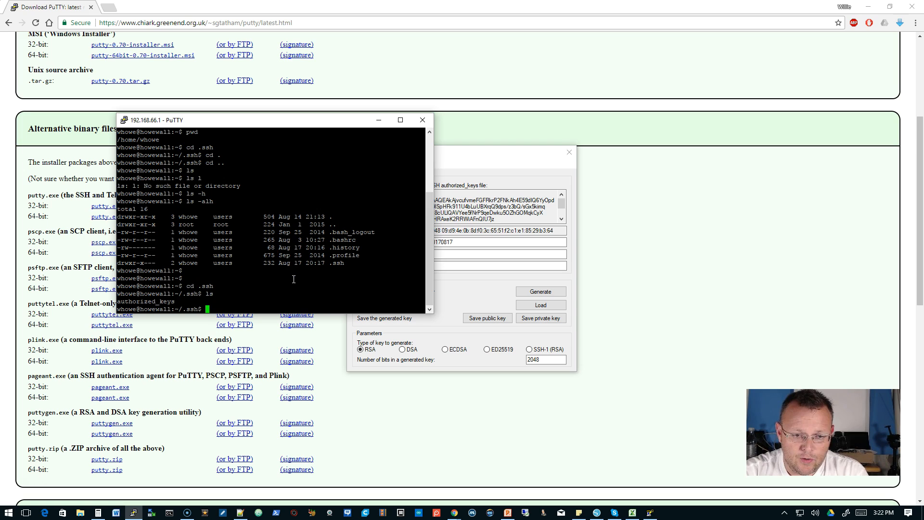
- Create whowe.pub in vi with the pasted rsa-key-20170817 public key, then list the folder
type("vi")
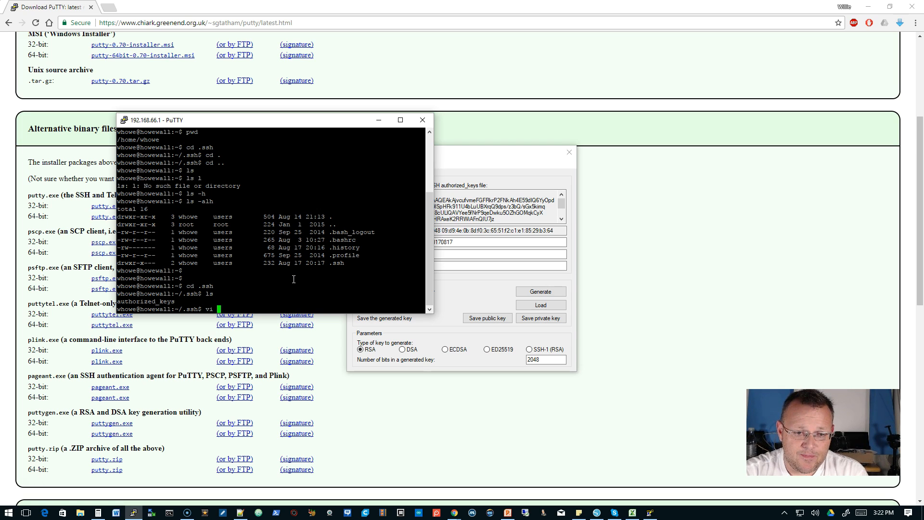
type("whowe.")
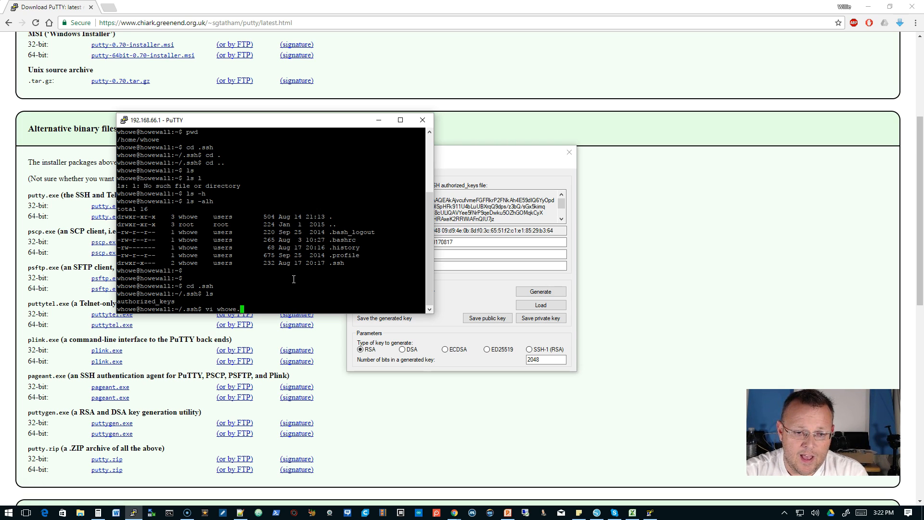
type("pub")
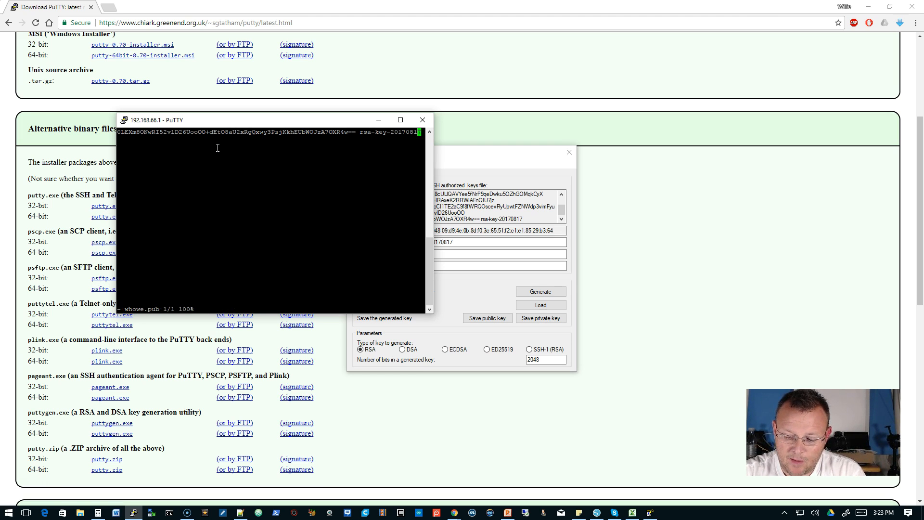
type(":q!")
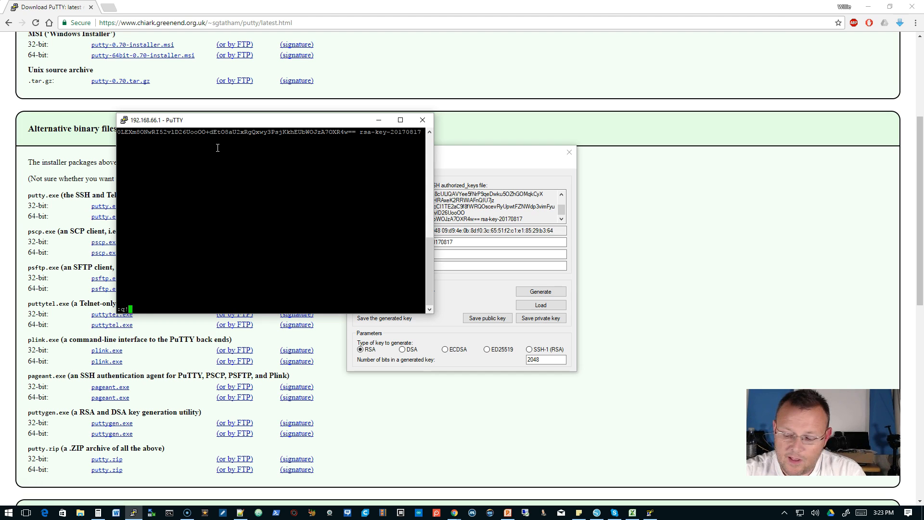
type("ls")
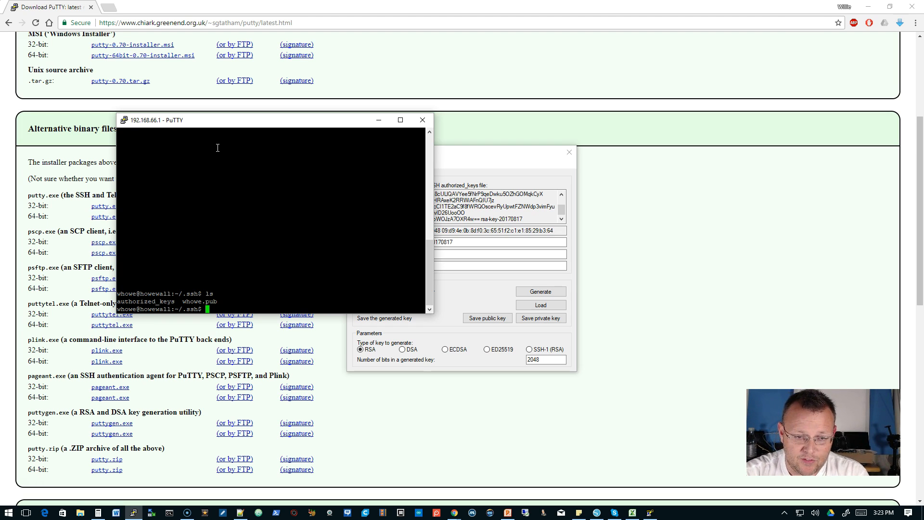
- Enter EdgeOS configuration mode with the configure command
type("configure")
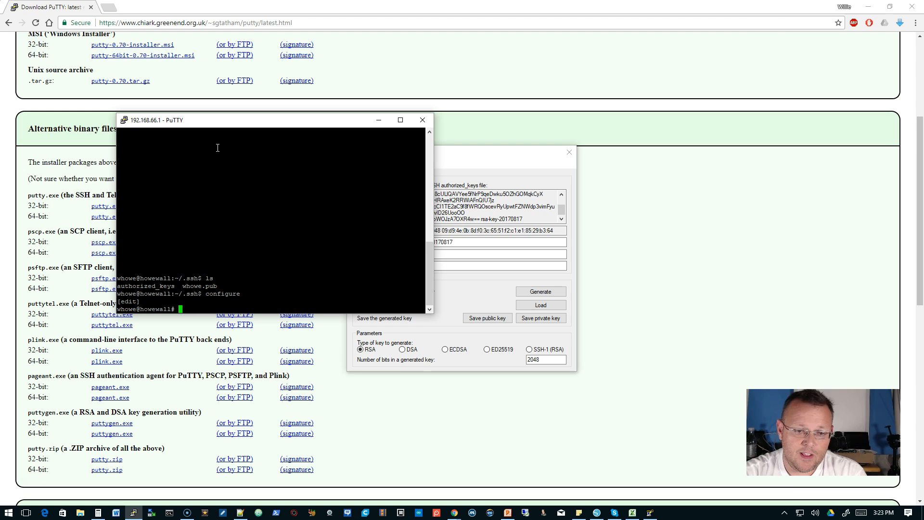
- Load /home/whowe/.ssh/whowe.pub as user whowe's SSH key with loadkey
type("loadkey")
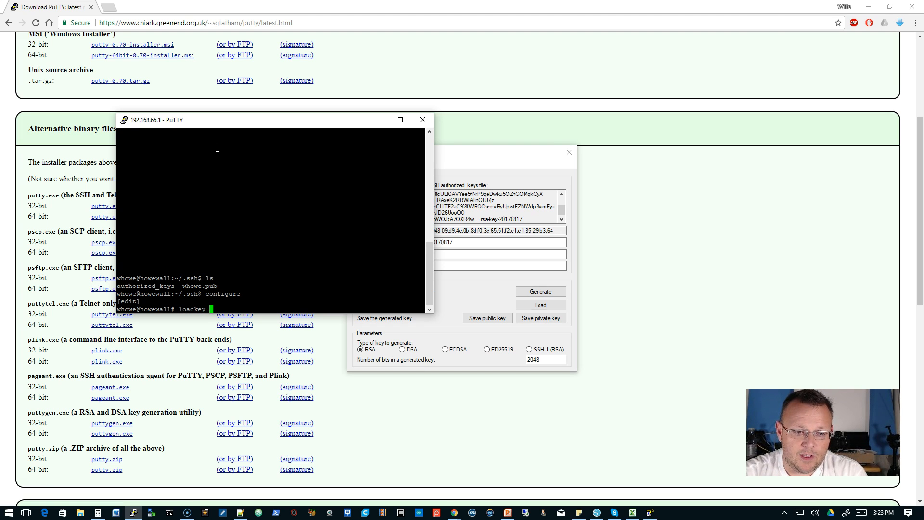
type("whowe /home/whowe")
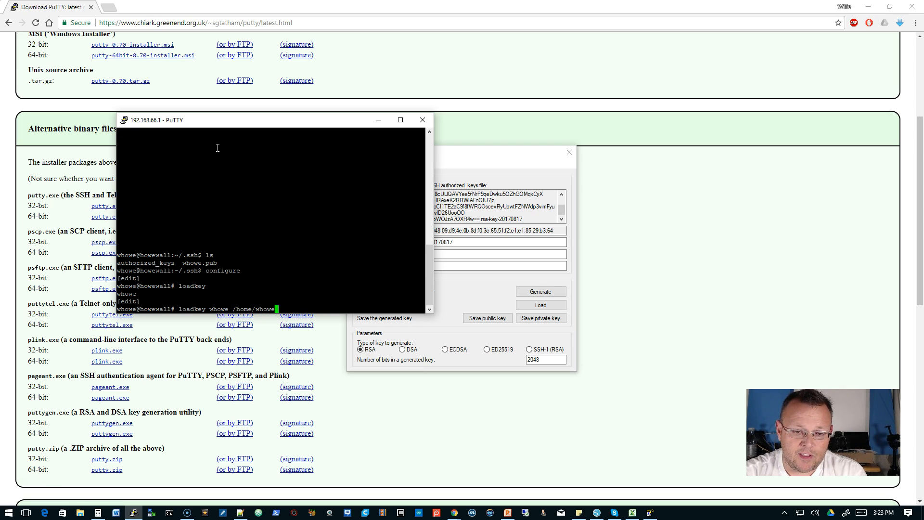
type("/.ssh/whow")
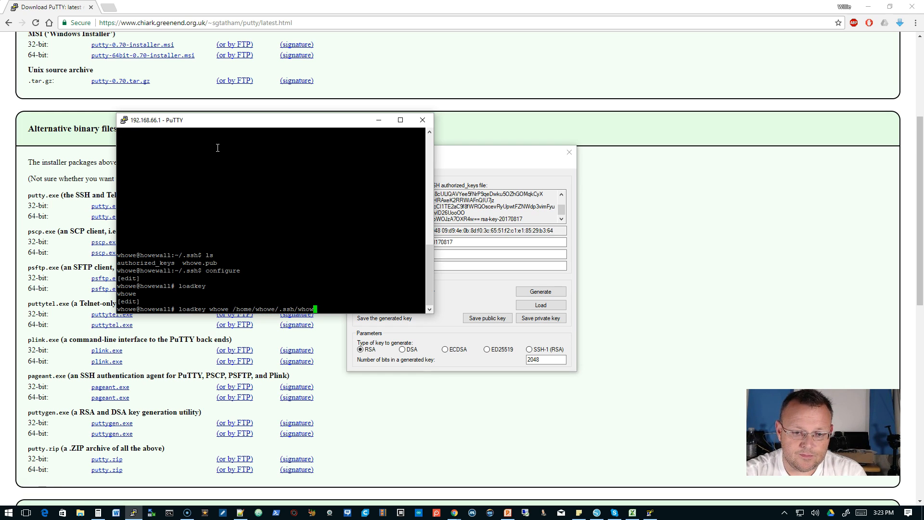
type(".pub")
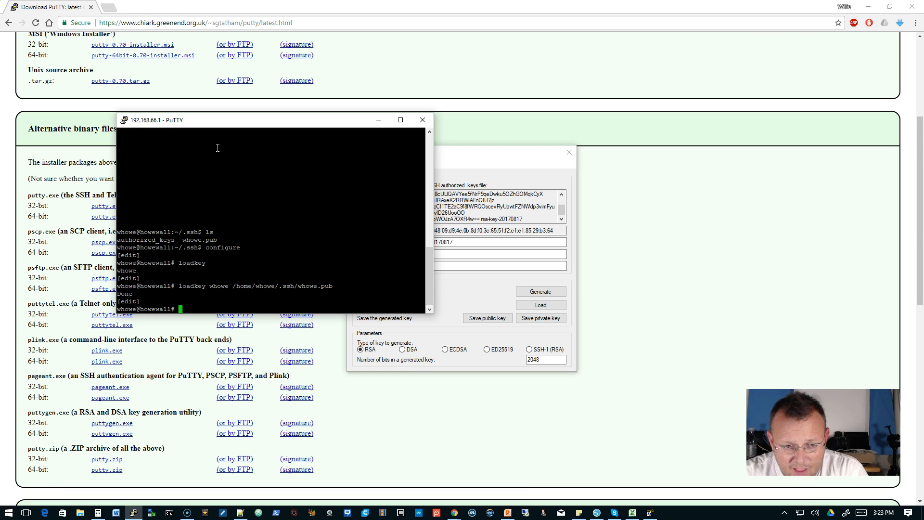
- Commit and save the configuration to config.boot, then exit
type("commit")
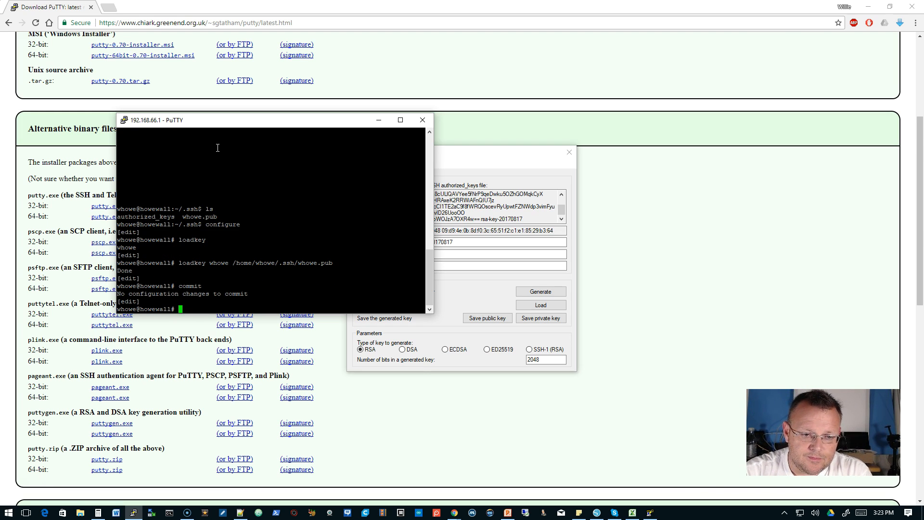
type("save")
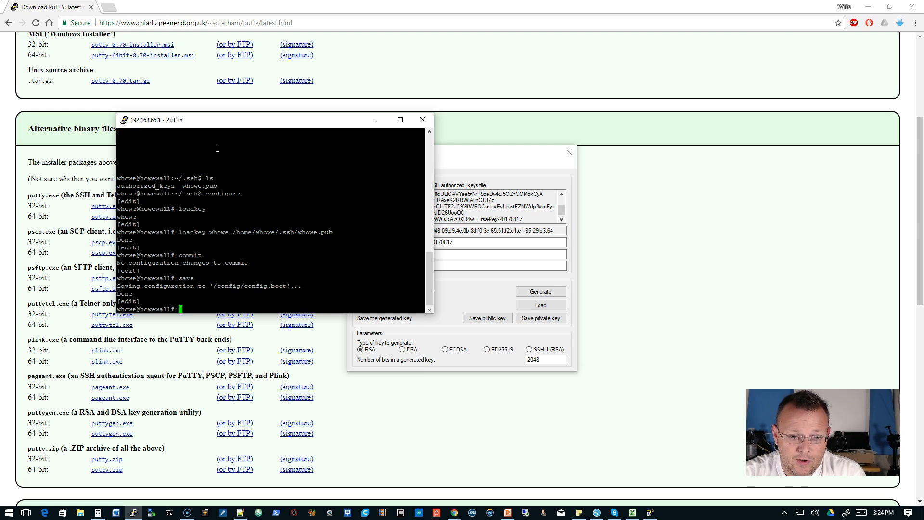
type("exit")
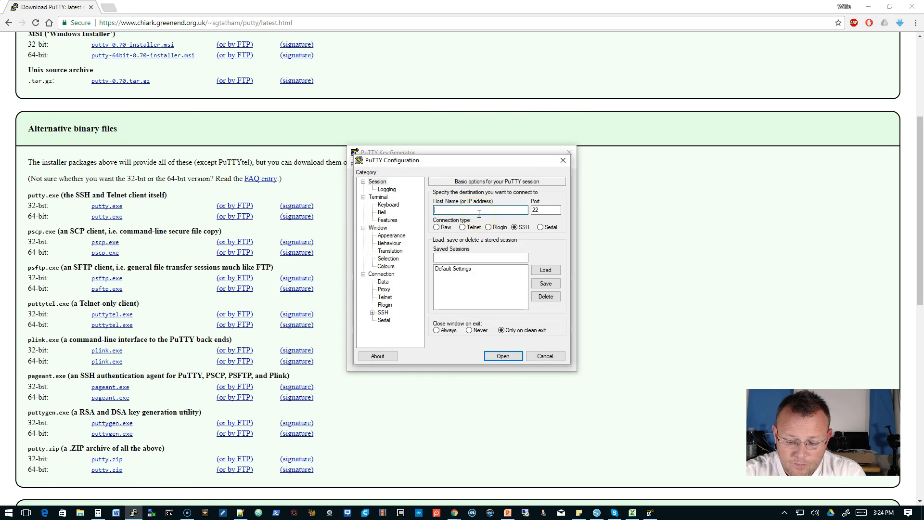
- Enter the whowe user and the 192.168.66.1 router address for a new session
type("whowe@192.168")
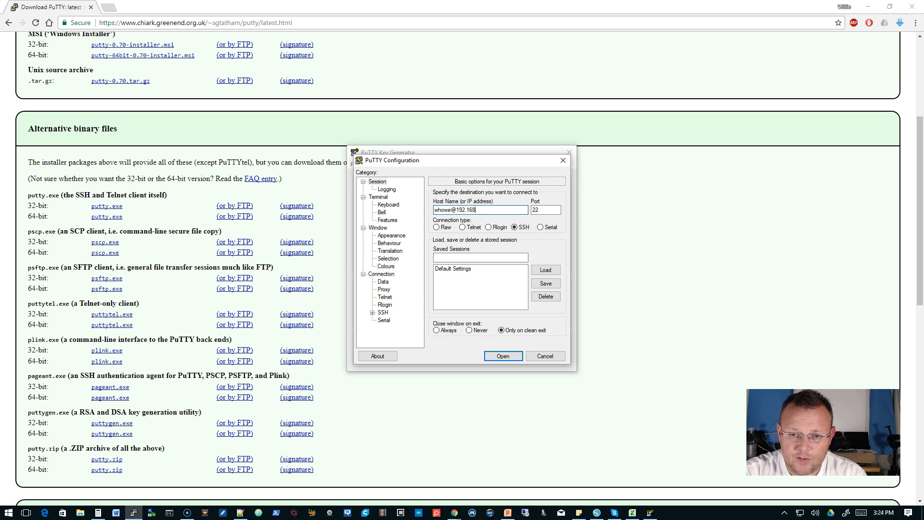
type("66.")
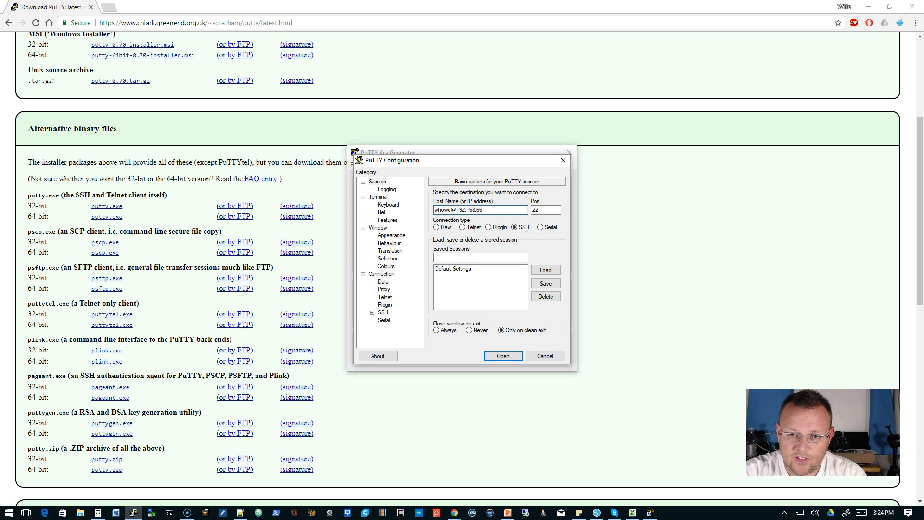
type("1")
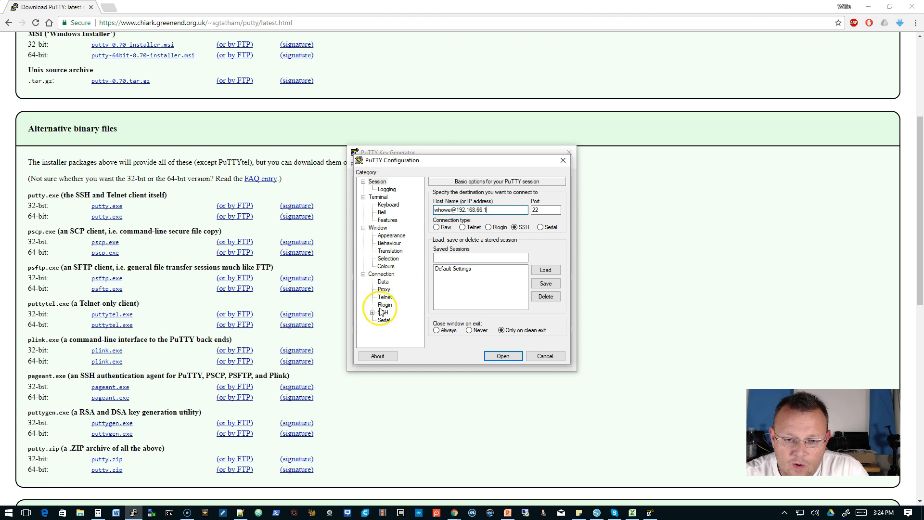
- Use the Desktop\keys .ppk file as the SSH auth private key and connect
left_click(383, 312)
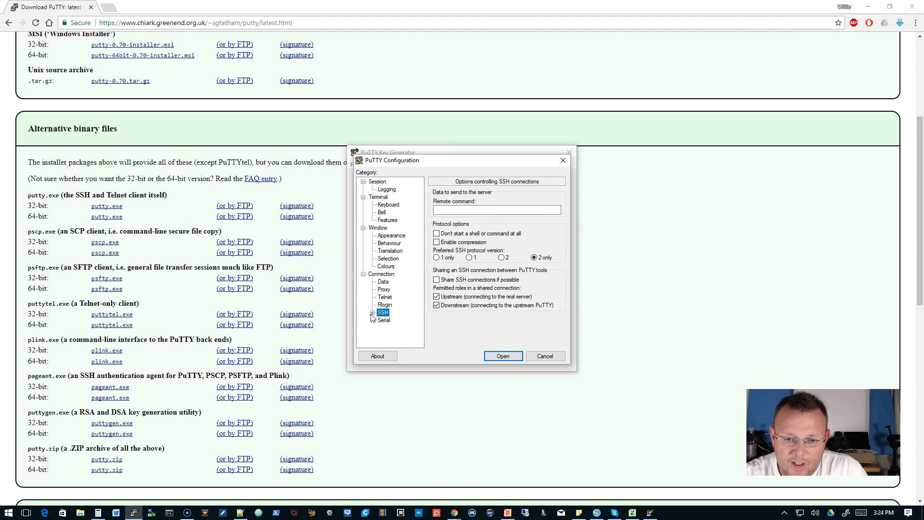
left_click(392, 305)
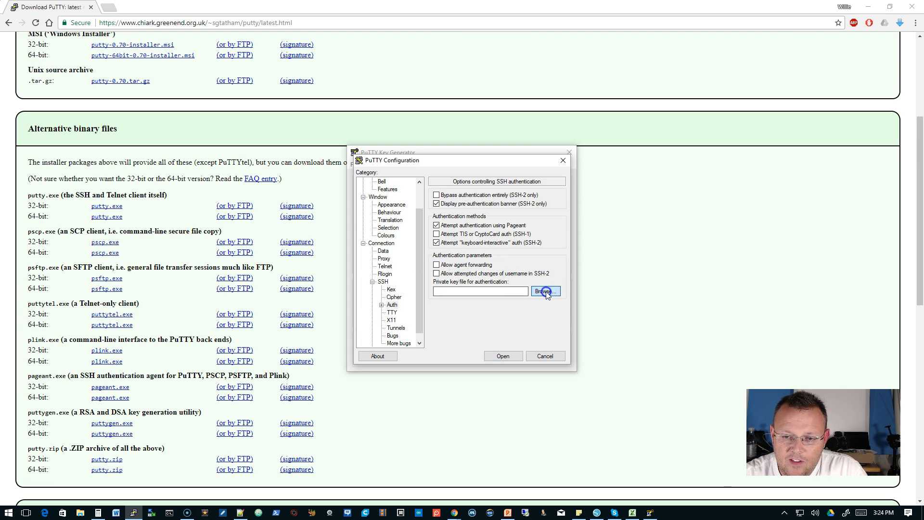
left_click(544, 291)
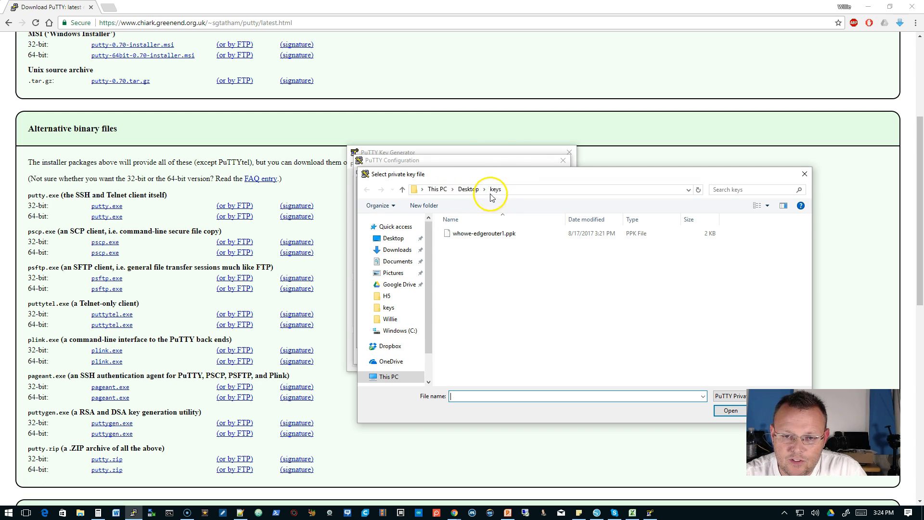
left_click(482, 233)
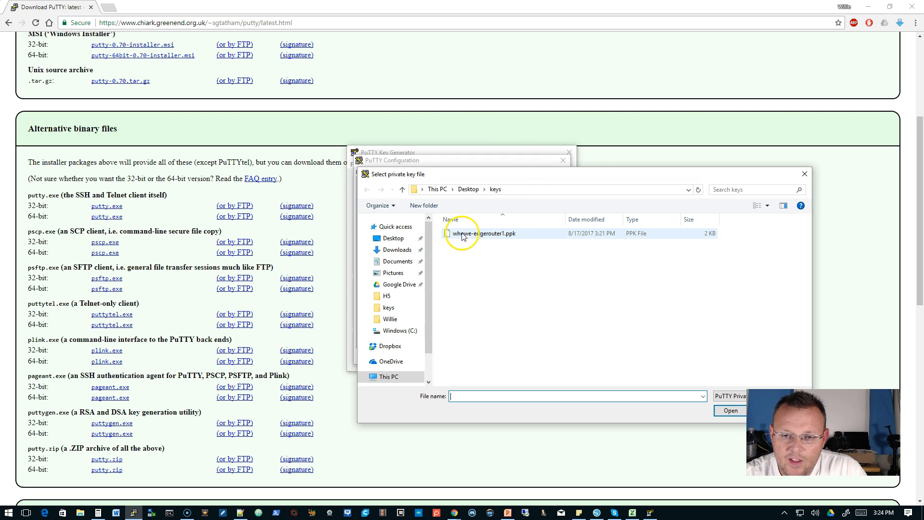
left_click(482, 233)
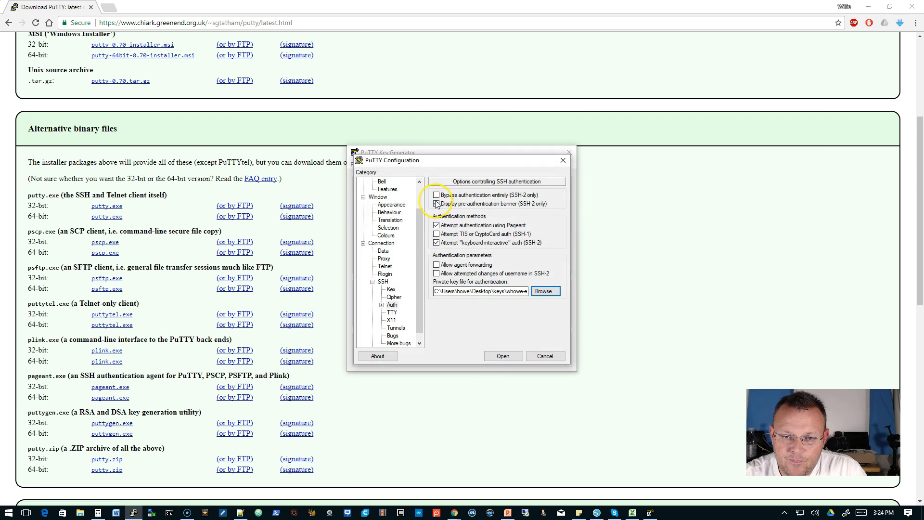
left_click(376, 181)
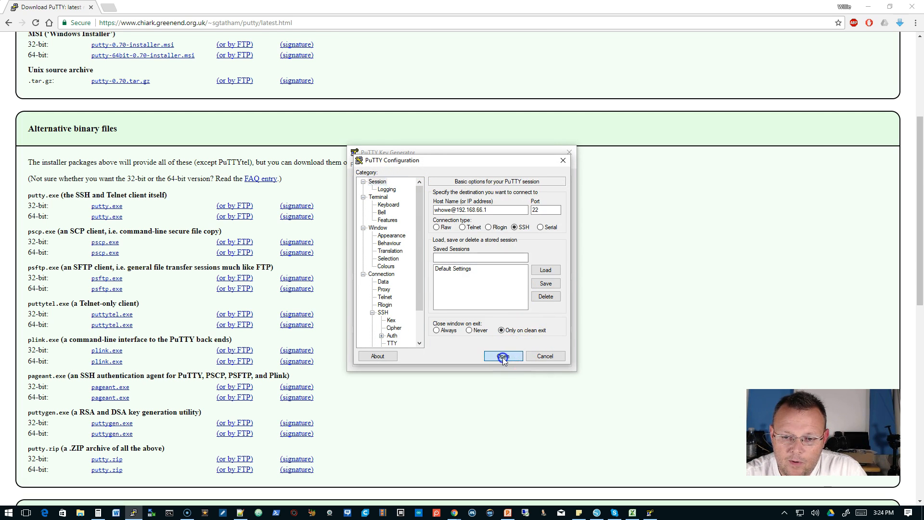
left_click(502, 356)
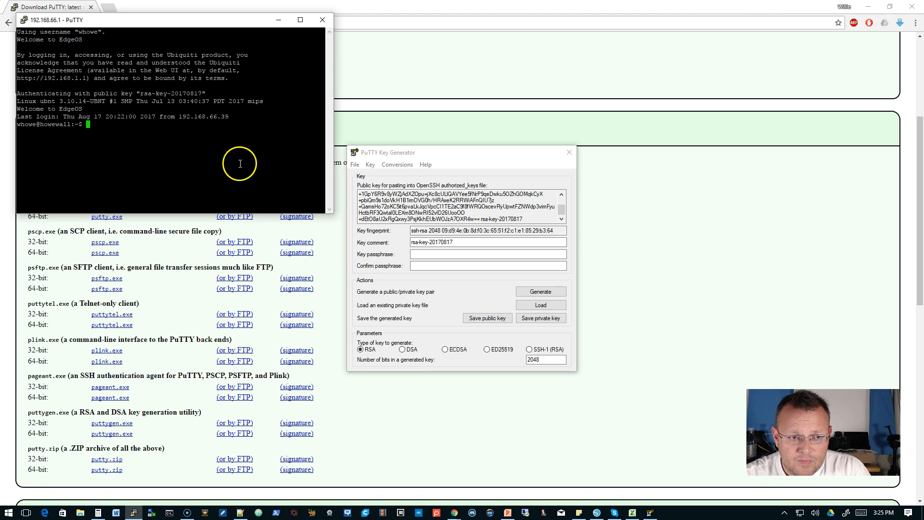
mouse_move(249, 162)
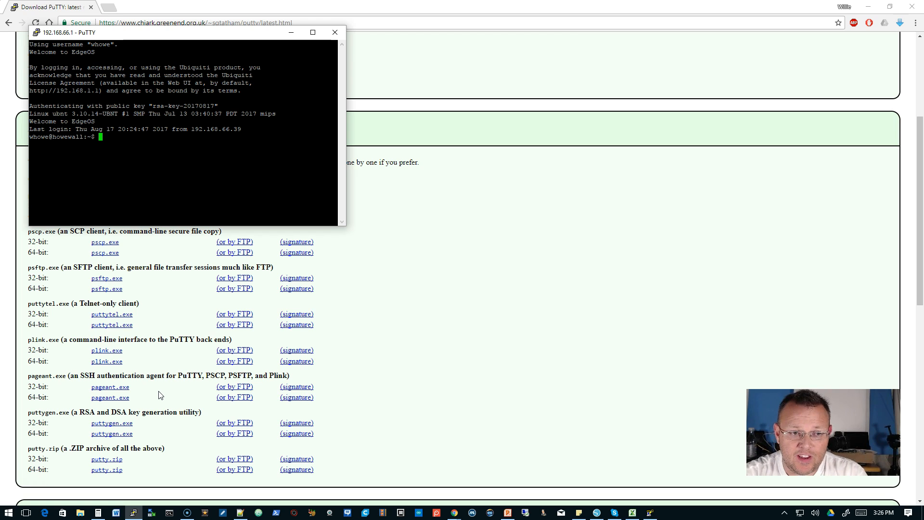
- Enter configure mode, set service ssh disable-password-authentication, commit, save, and exit
type("configure")
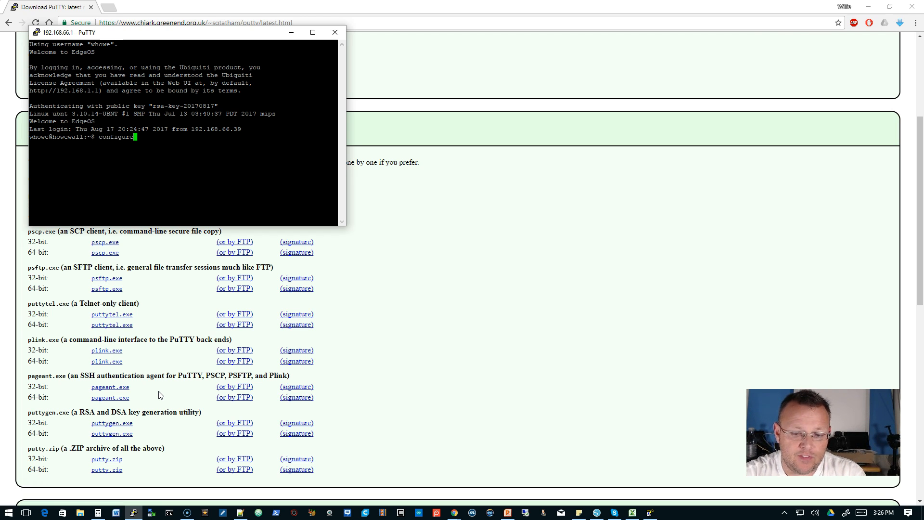
type("set service ssh")
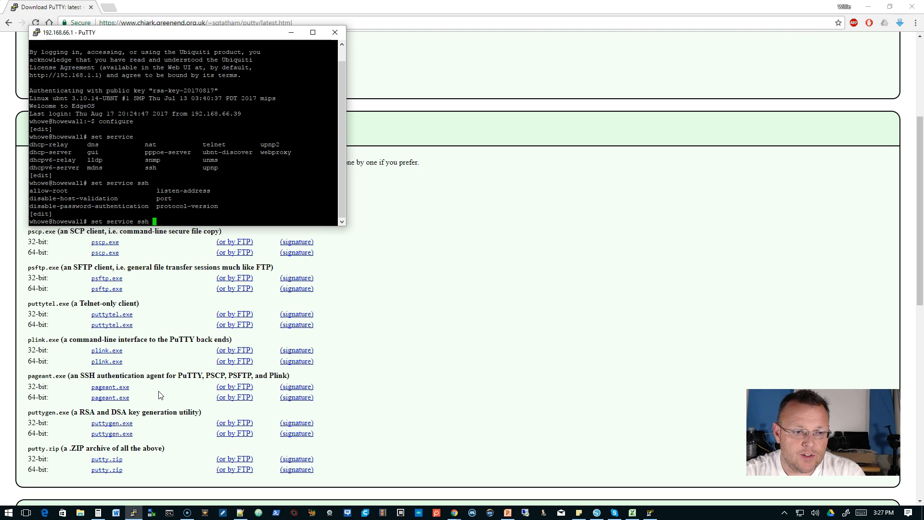
type("disable-password-authentication")
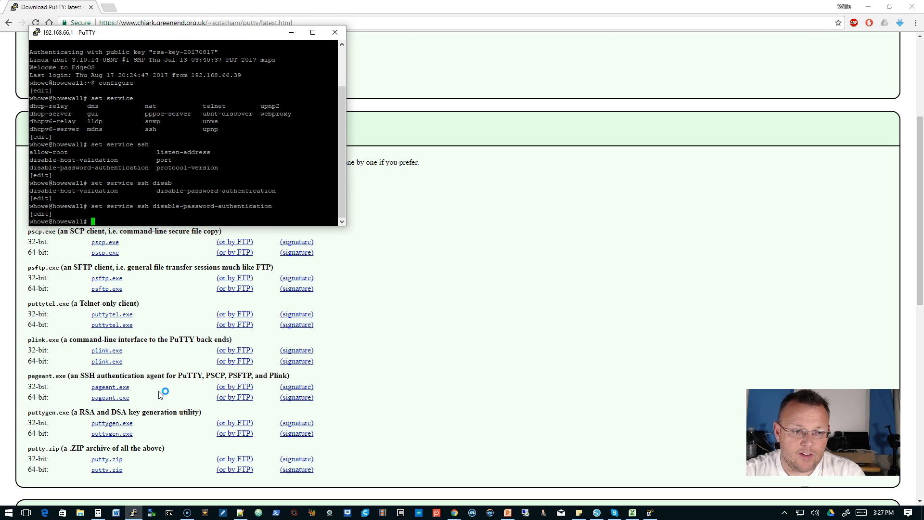
type("commit")
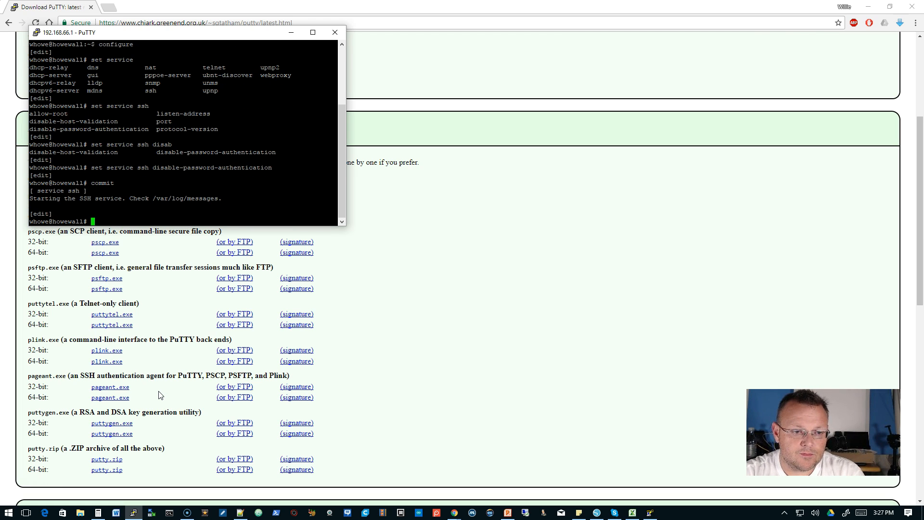
type("save")
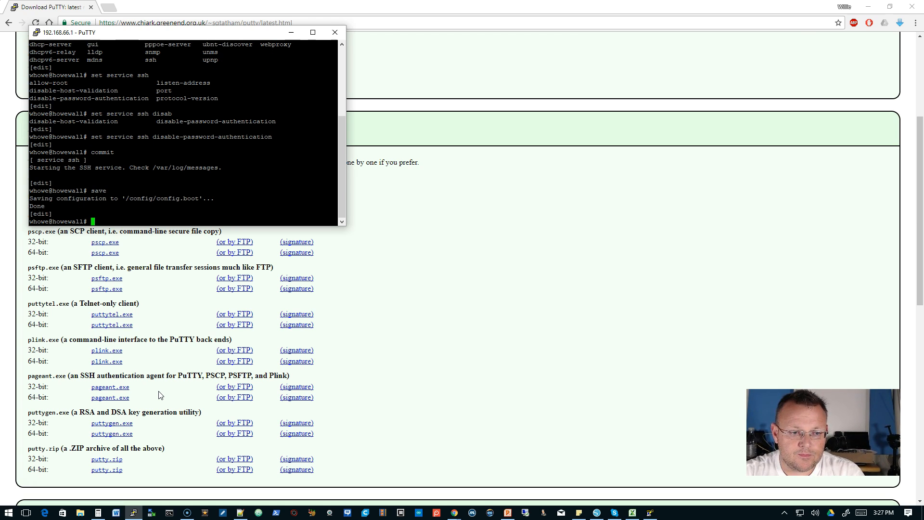
type("exit")
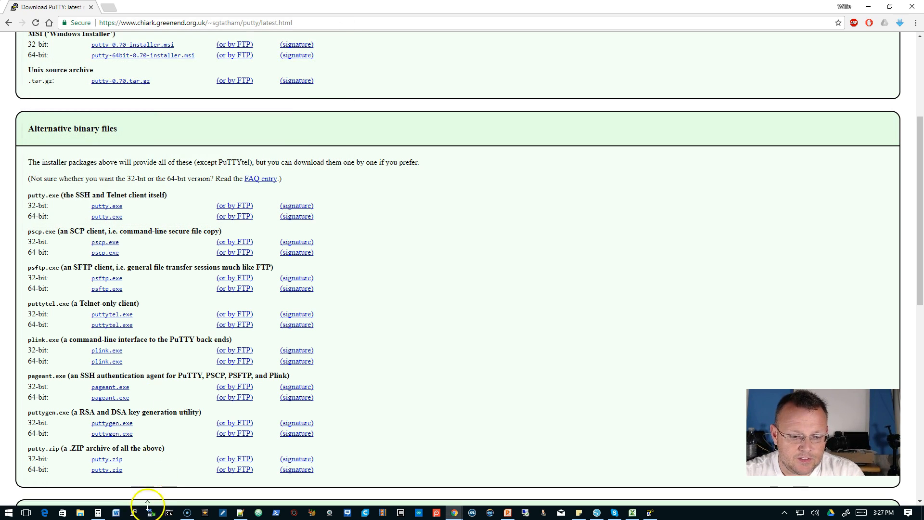
- Connect to 192.168.66.1 as whowe without a private key, then dismiss the refusal error
left_click(146, 512)
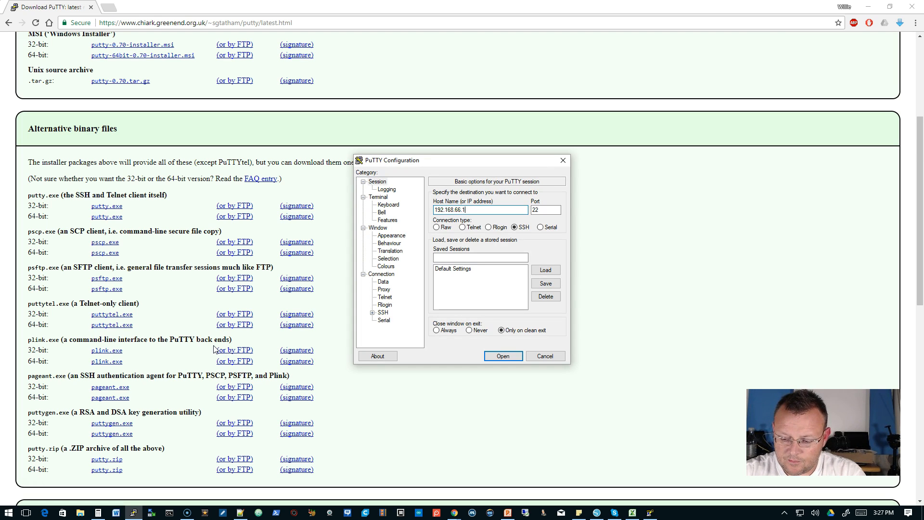
left_click(502, 355)
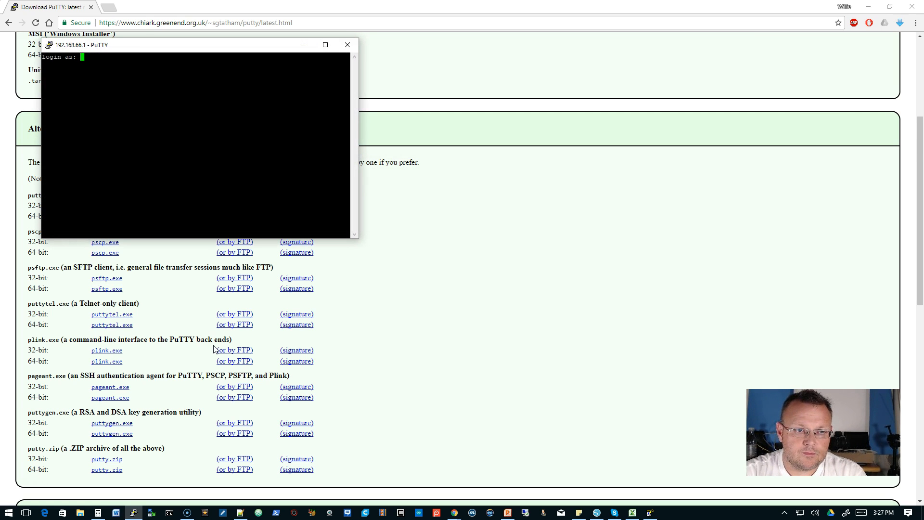
type("whowe")
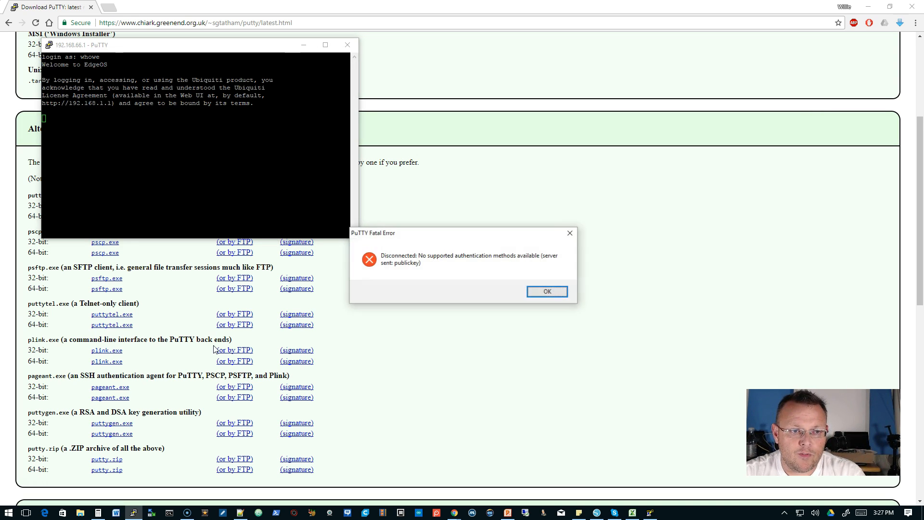
mouse_move(556, 271)
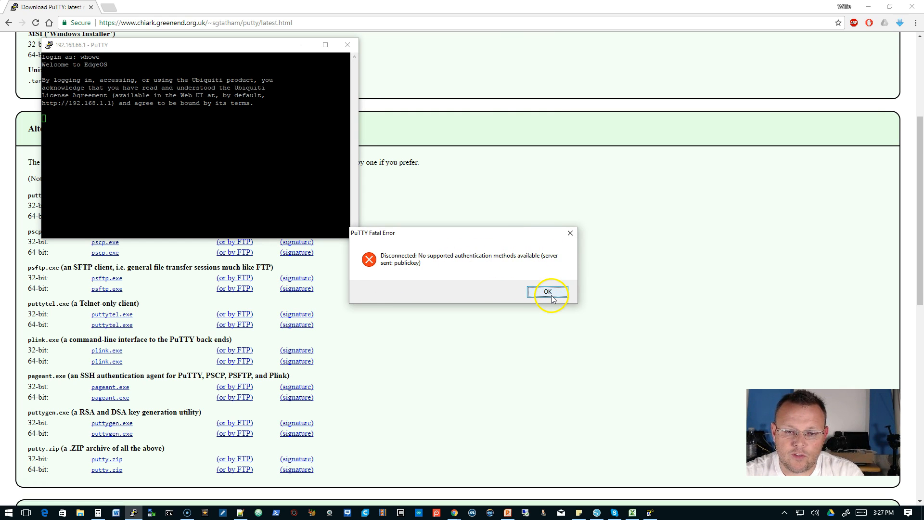
left_click(547, 291)
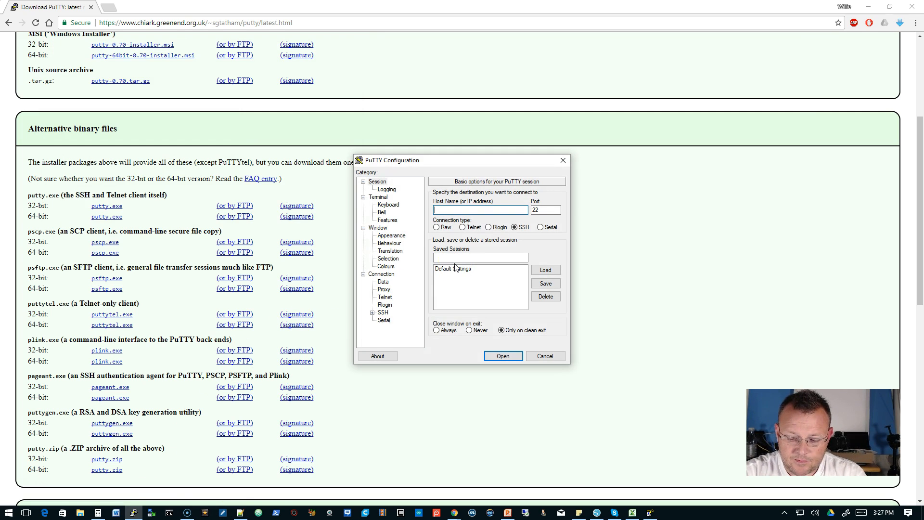
type("whowe@192.168")
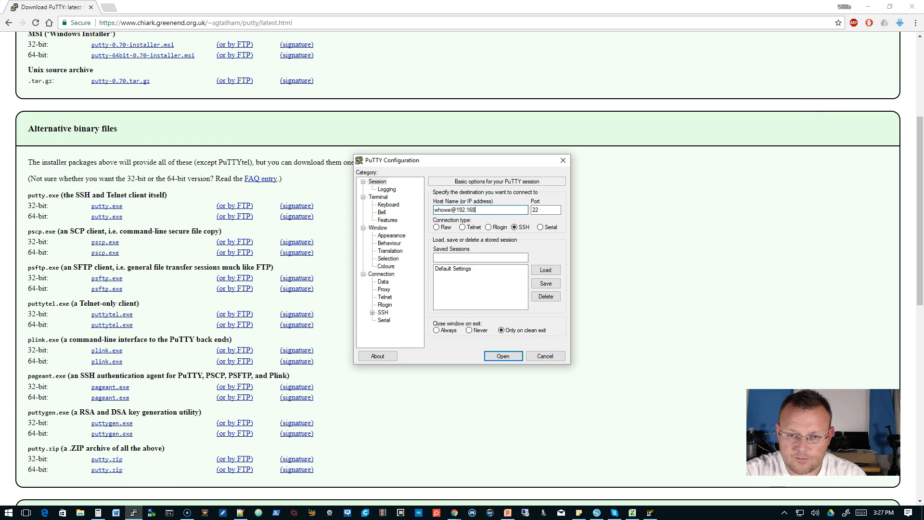
type(".66.1")
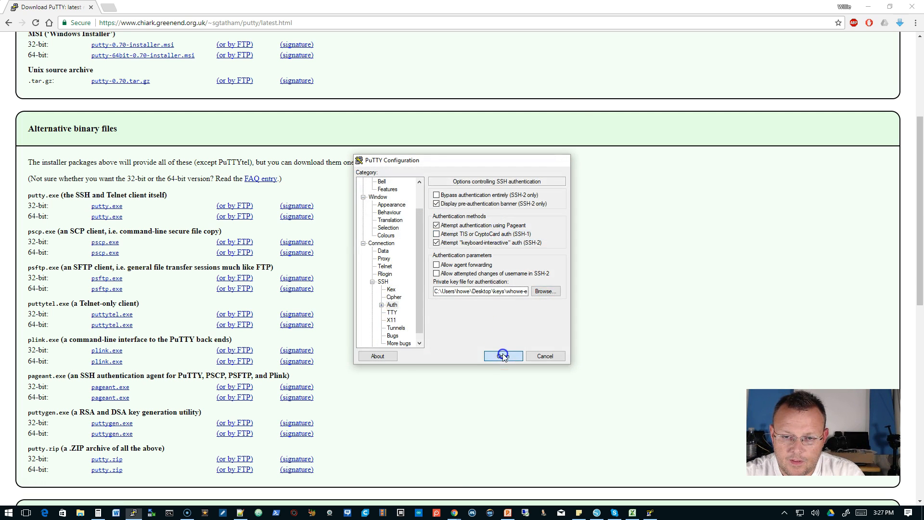
left_click(502, 355)
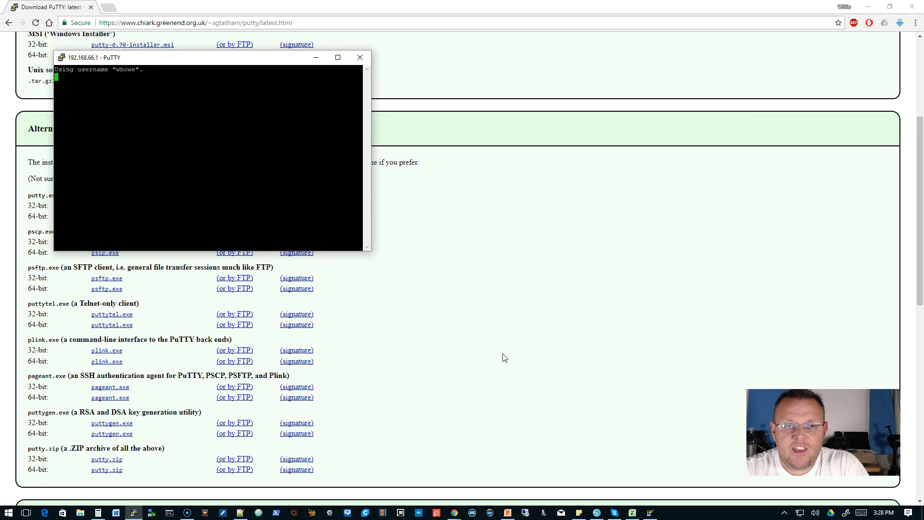